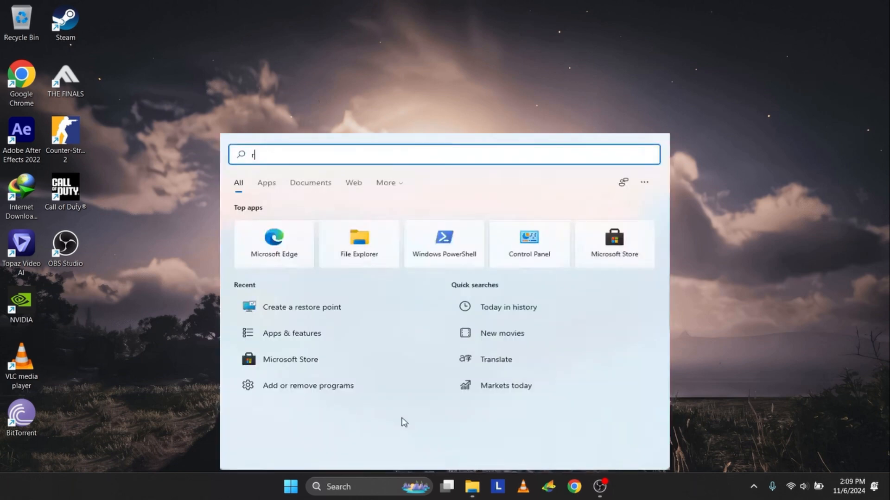
Search Windows for 'registry editor' and launch Registry Editor
type("egistry editor")
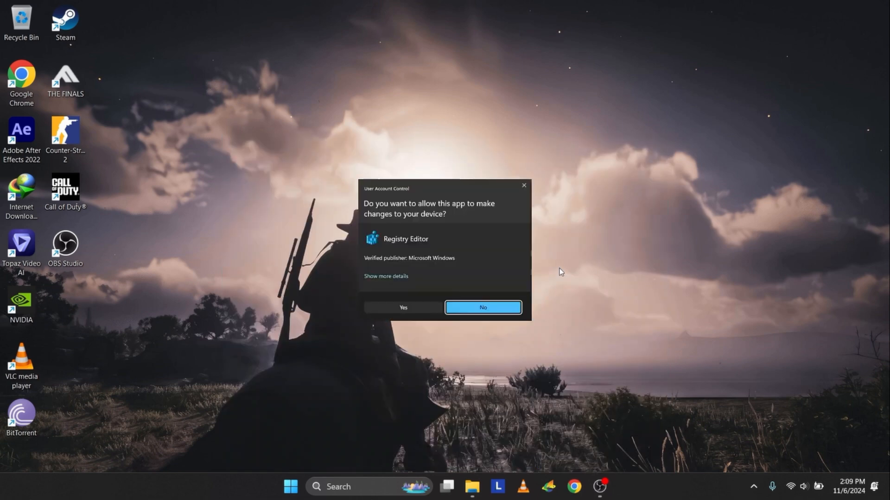
Approve the UAC prompt and navigate to HKEY_LOCAL_MACHINE\HARDWARE\DESCRIPTION\System
left_click(403, 308)
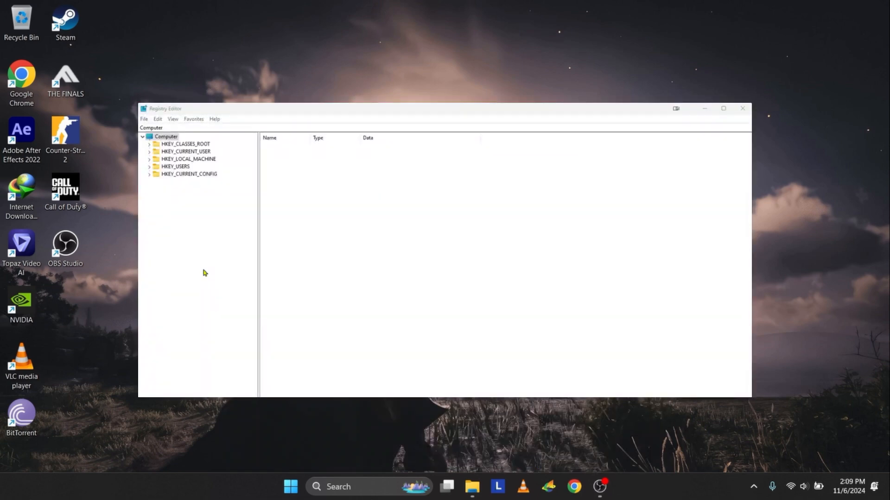
left_click(188, 158)
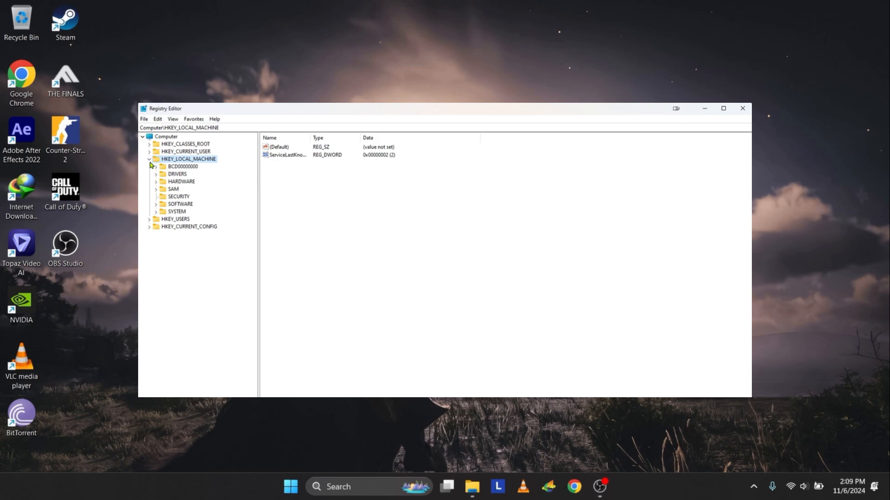
left_click(181, 181)
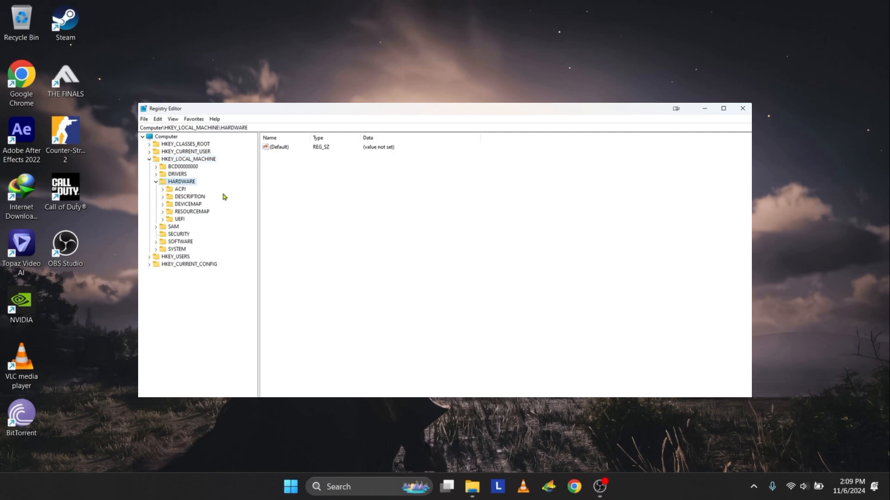
left_click(190, 197)
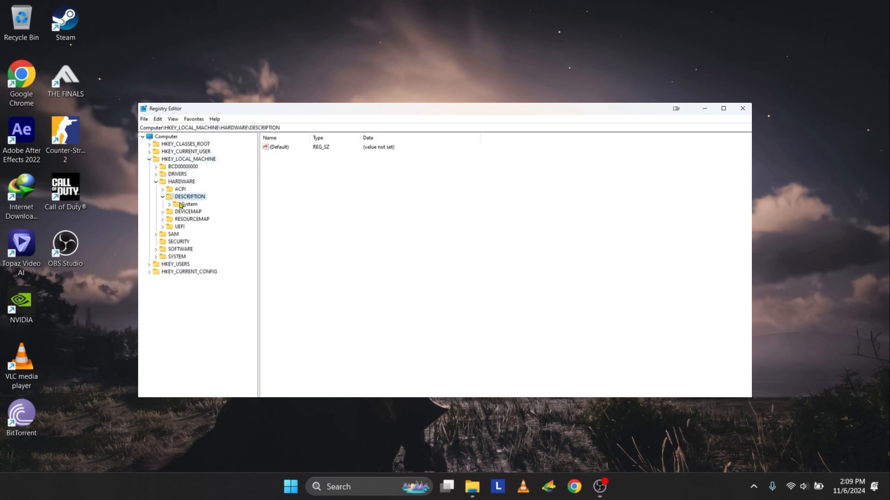
left_click(188, 204)
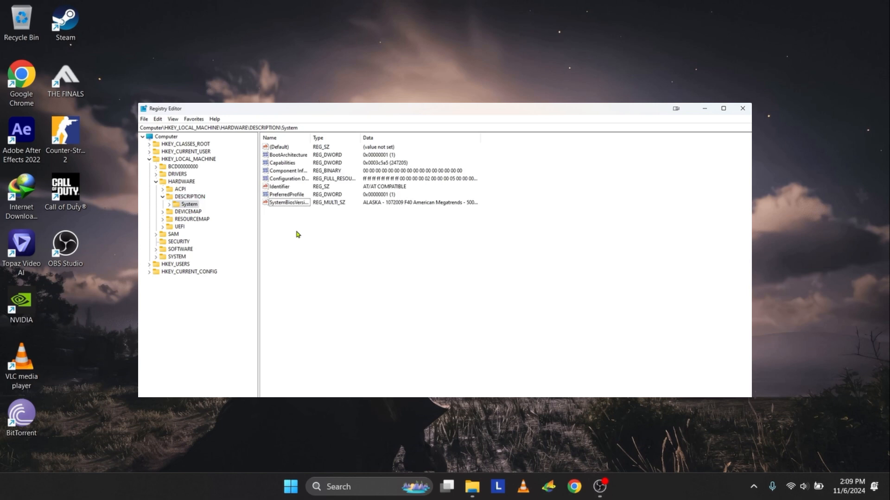
Set SystemBiosVersion value data to NOBOX and dismiss the empty-strings warning
double_click(288, 203)
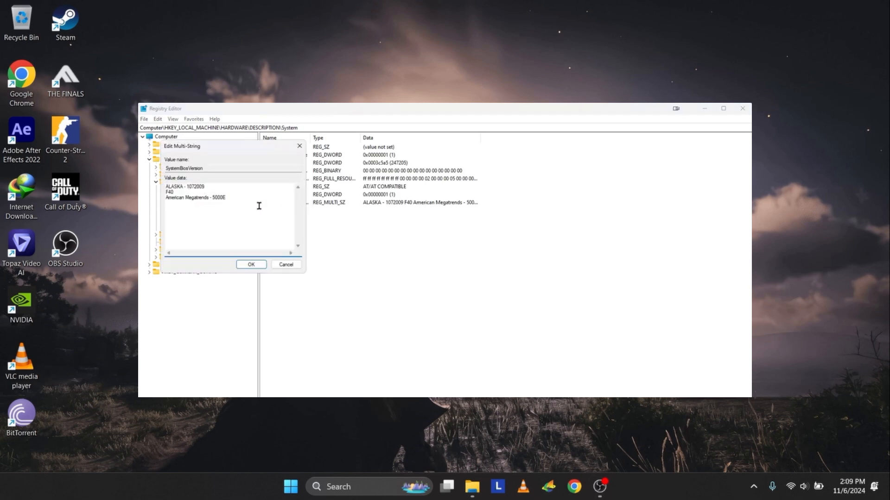
type("NOBOX")
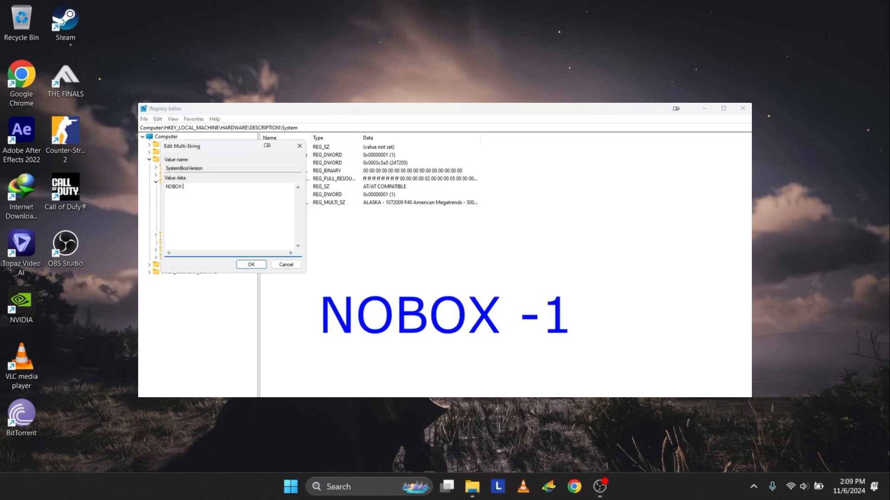
left_click(250, 264)
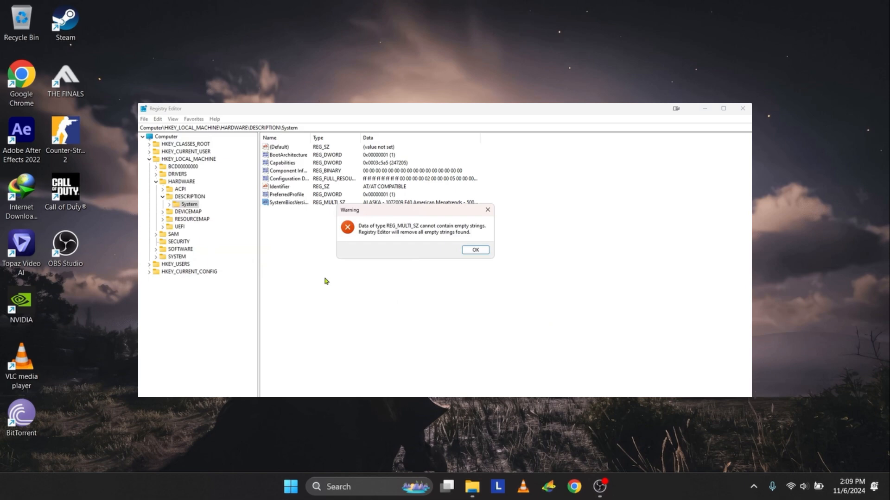
left_click(475, 249)
type("cmd")
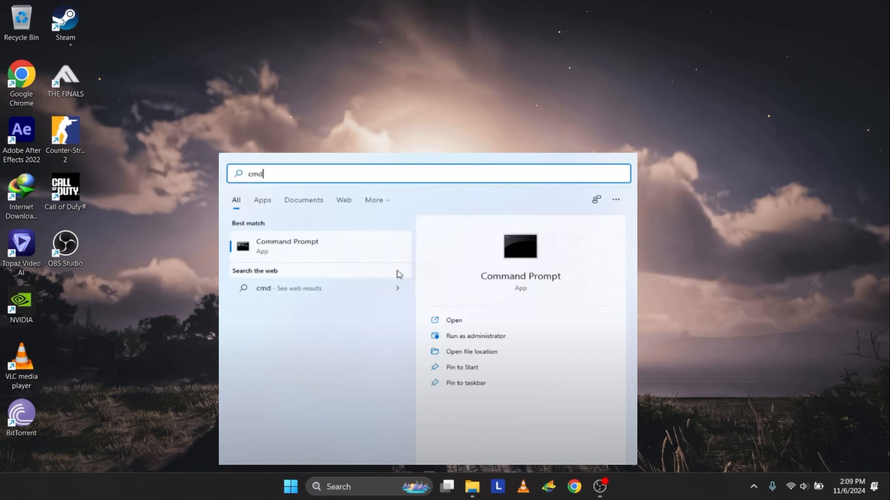
Launch Command Prompt as administrator from the cmd search result
left_click(475, 336)
type("SF")
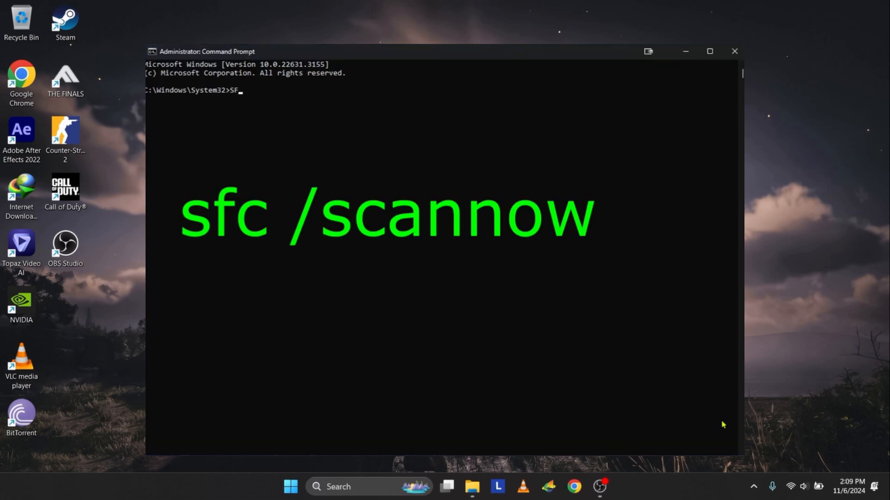
Run sfc /scannow in the administrator Command Prompt
type("C /SCANNOW")
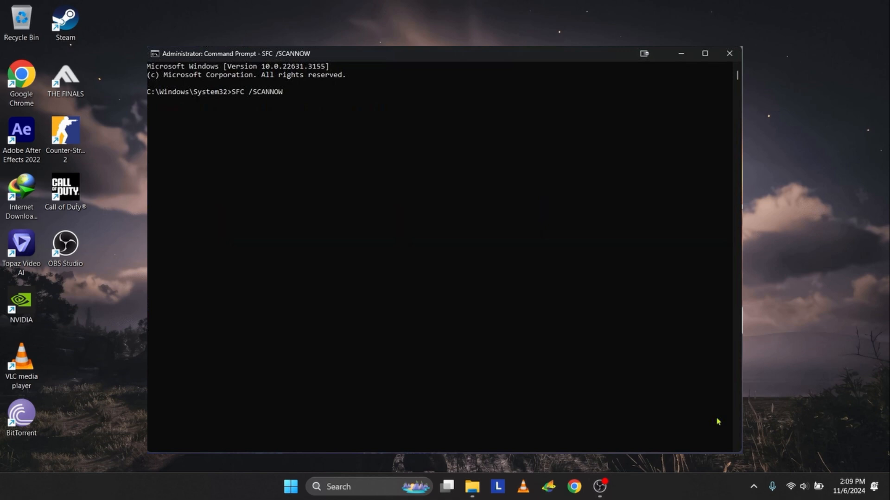
key("Return")
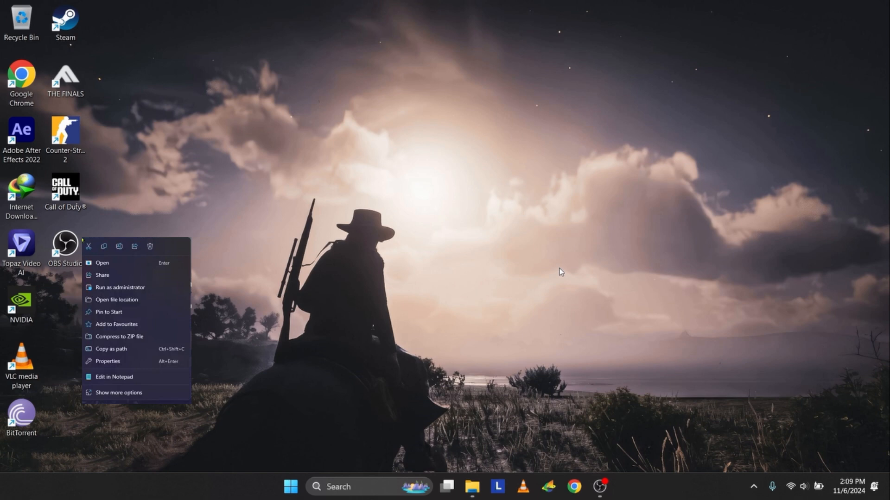
Show the Compatibility settings in the Oracle VM VirtualBox shortcut's Properties
left_click(107, 361)
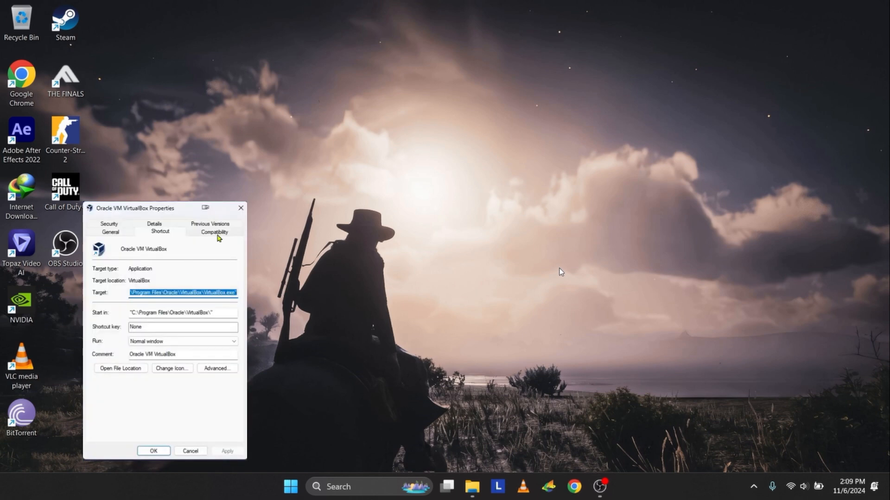
left_click(214, 232)
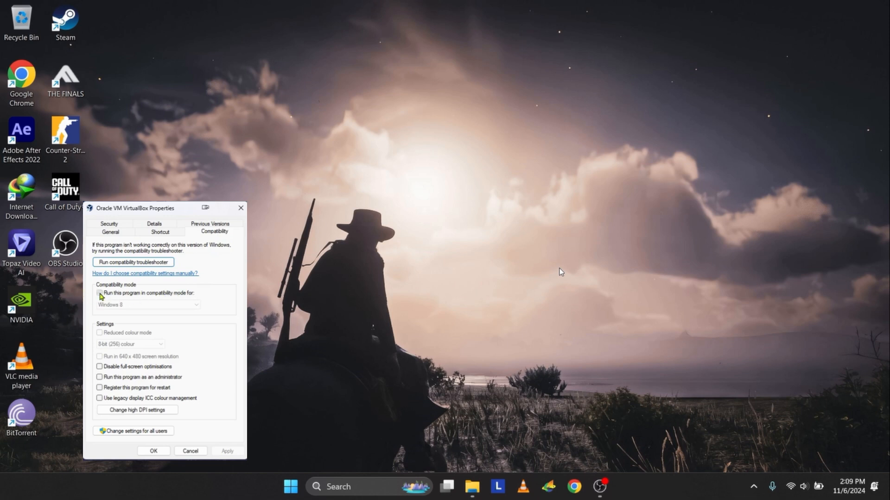
Enable Windows 8 compatibility mode, disable full-screen optimisations, run as administrator, and apply
left_click(100, 293)
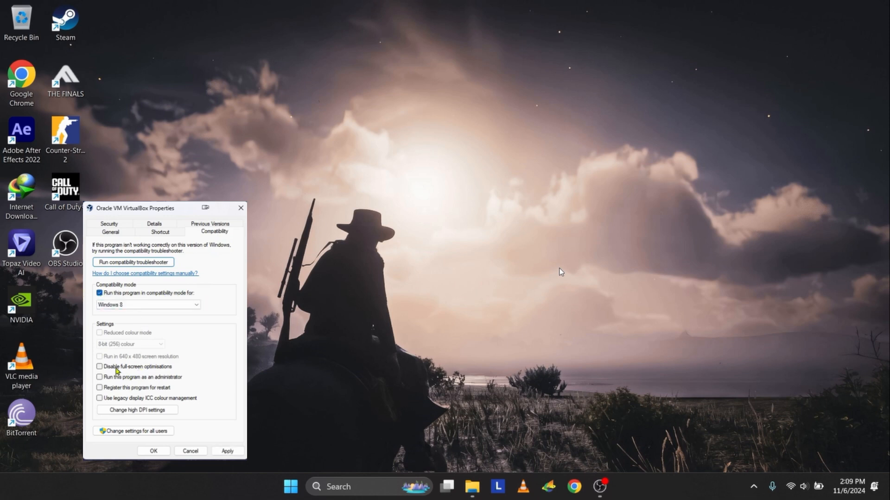
left_click(100, 367)
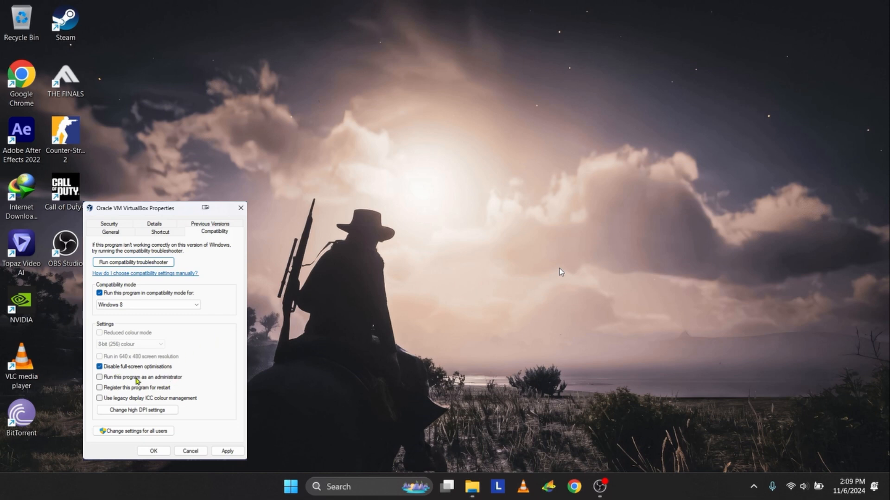
left_click(100, 377)
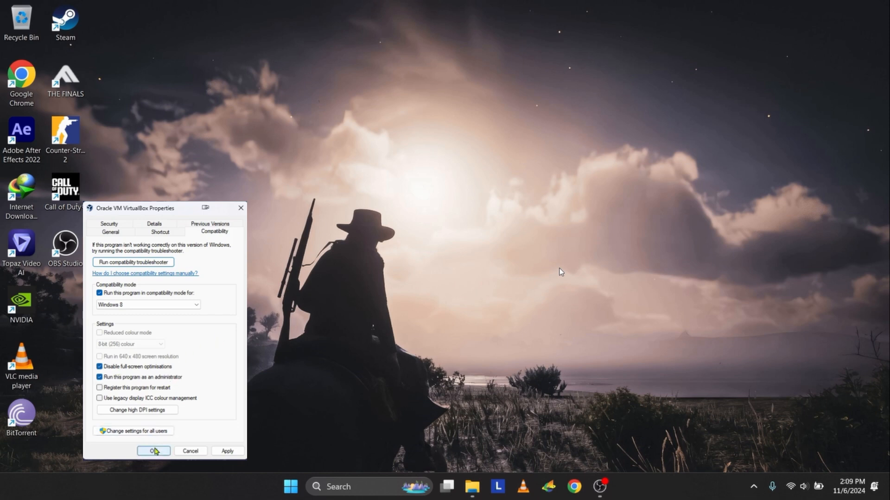
left_click(153, 451)
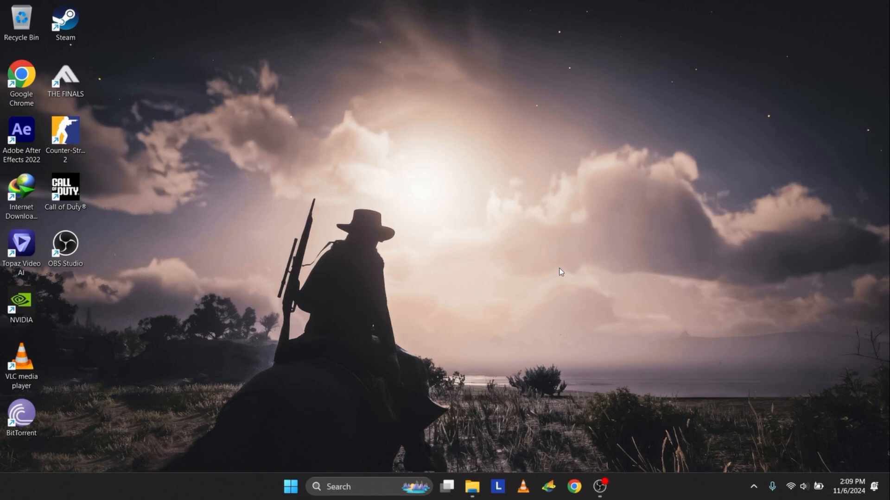